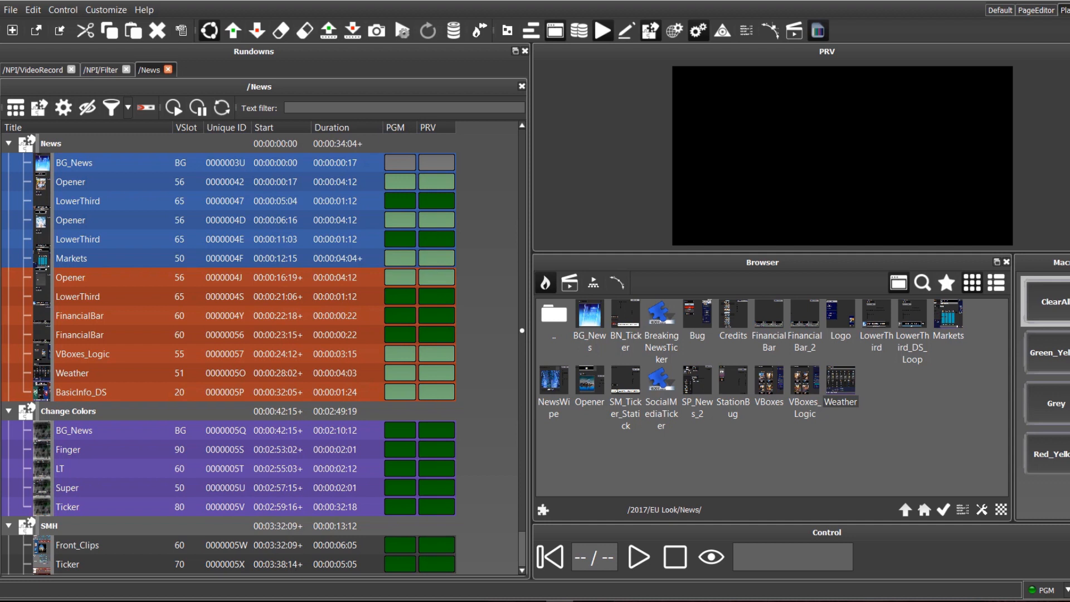
{"action": "mouse_move", "coordinate": [670, 390]}
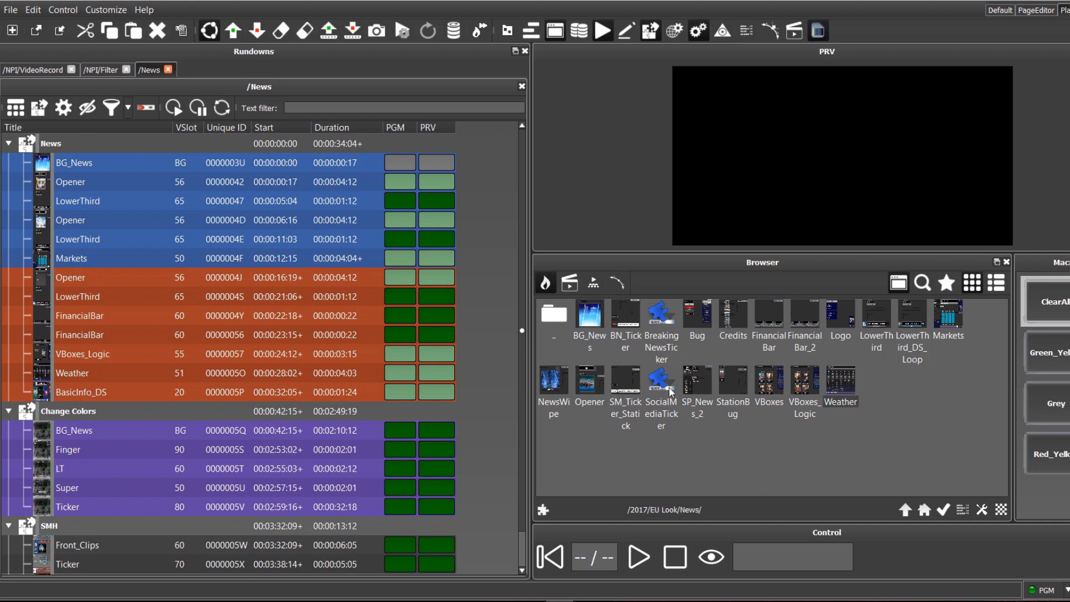
{"action": "mouse_move", "coordinate": [832, 351]}
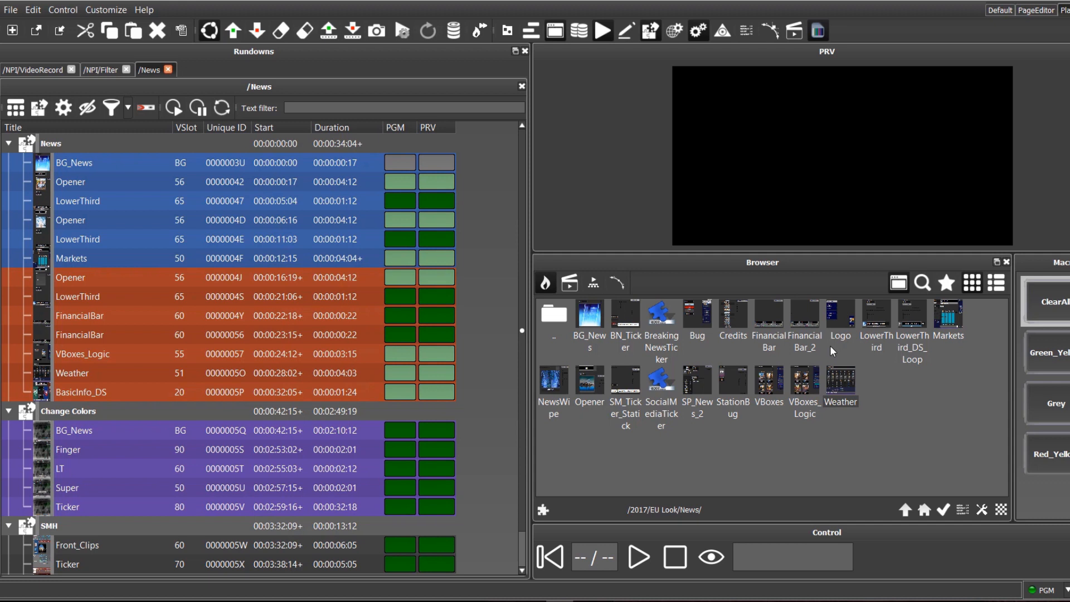
{"action": "mouse_move", "coordinate": [795, 89]}
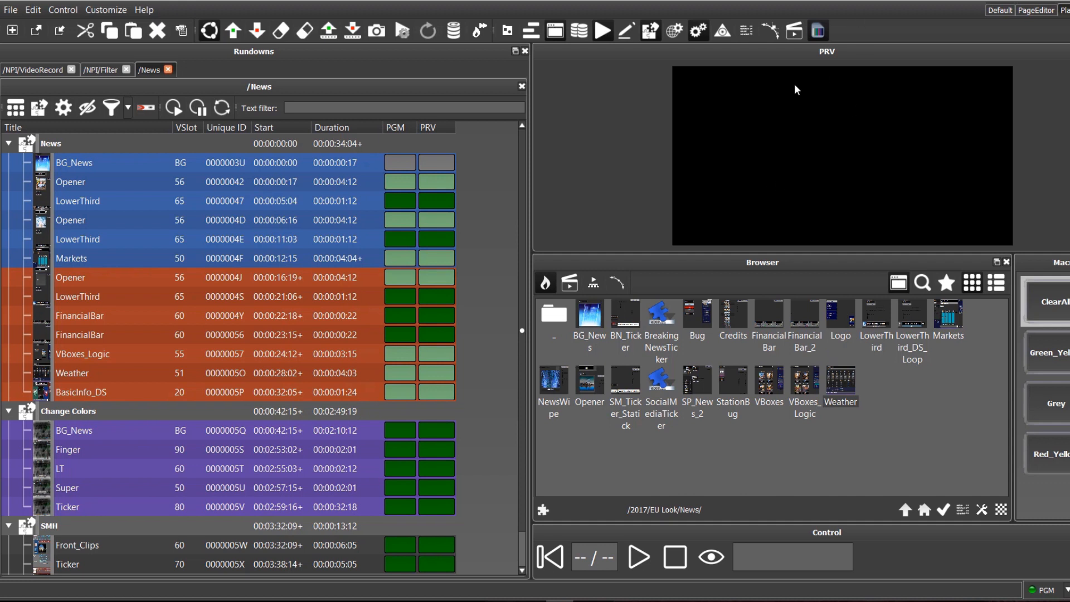
{"action": "mouse_move", "coordinate": [801, 109]}
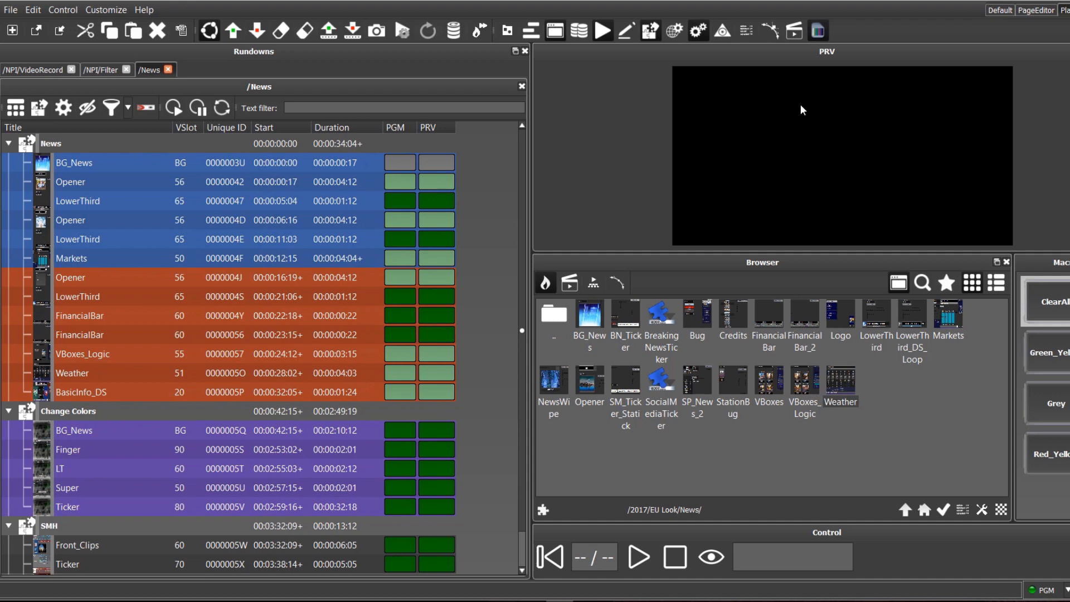
{"action": "mouse_move", "coordinate": [410, 208]}
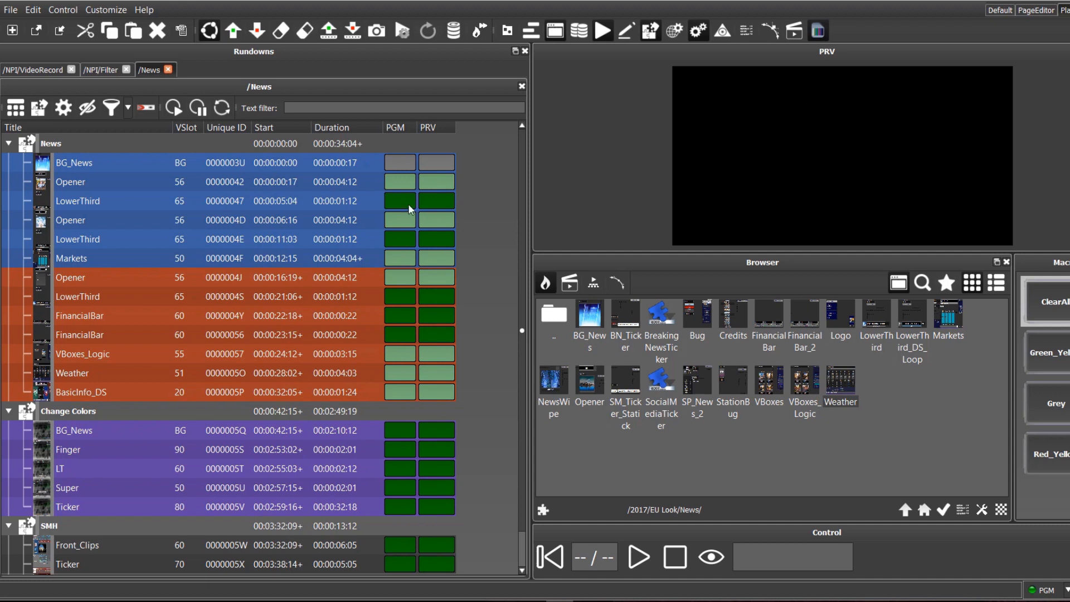
{"action": "mouse_move", "coordinate": [403, 260]}
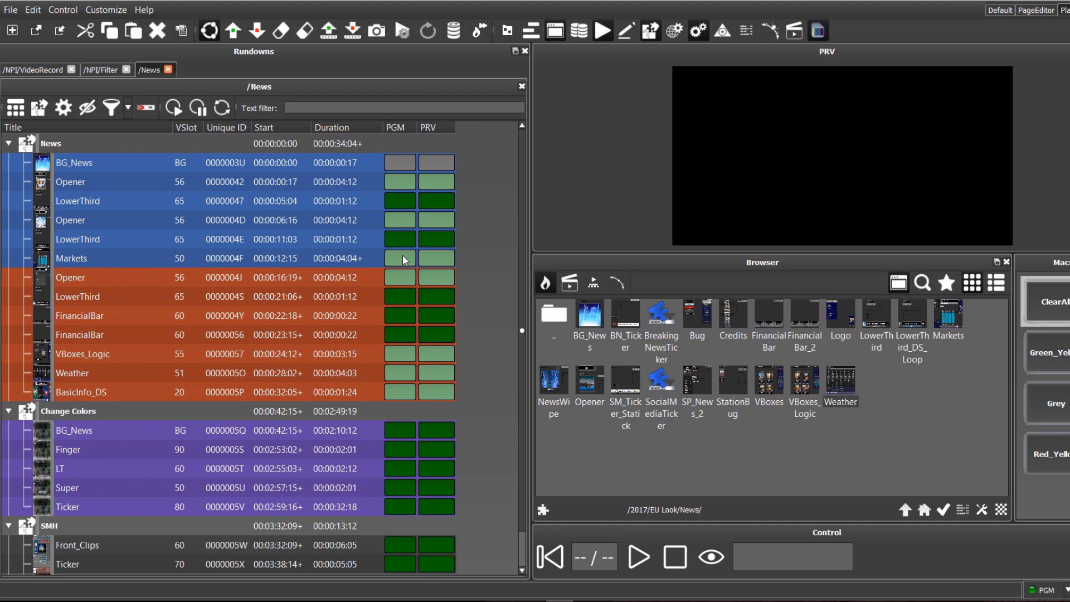
{"action": "mouse_move", "coordinate": [117, 205]}
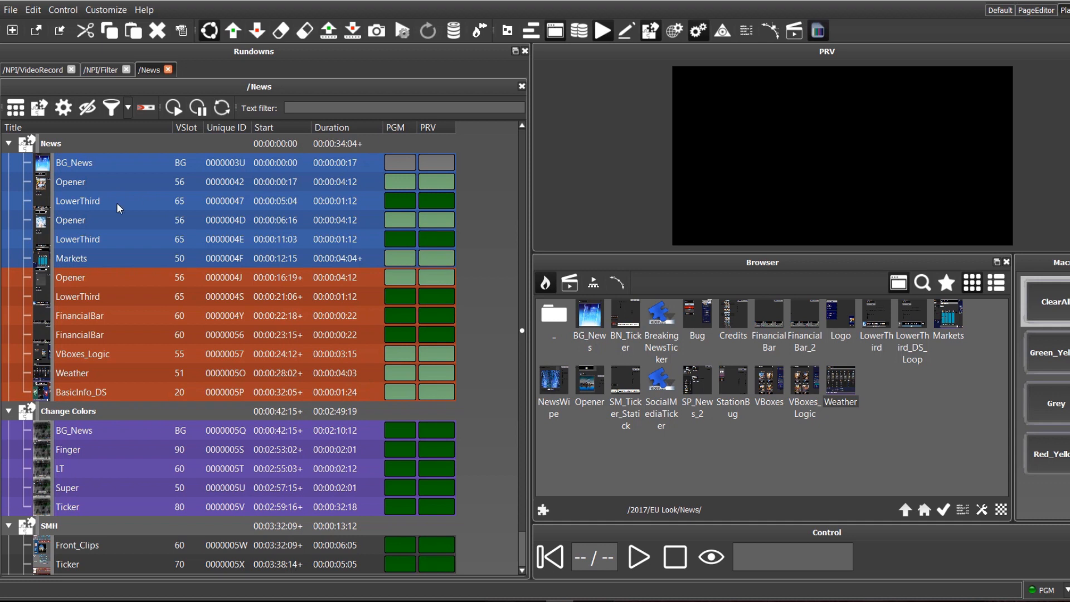
- Create a new empty rundown, 'New rundown (10)'
{"action": "left_click", "coordinate": [11, 31]}
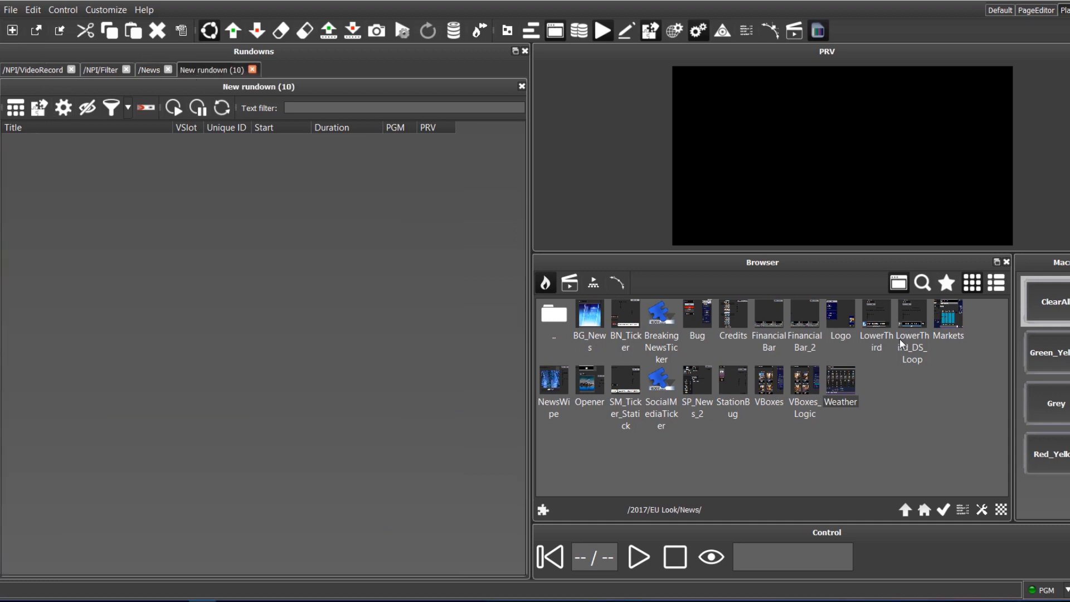
{"action": "mouse_move", "coordinate": [896, 392]}
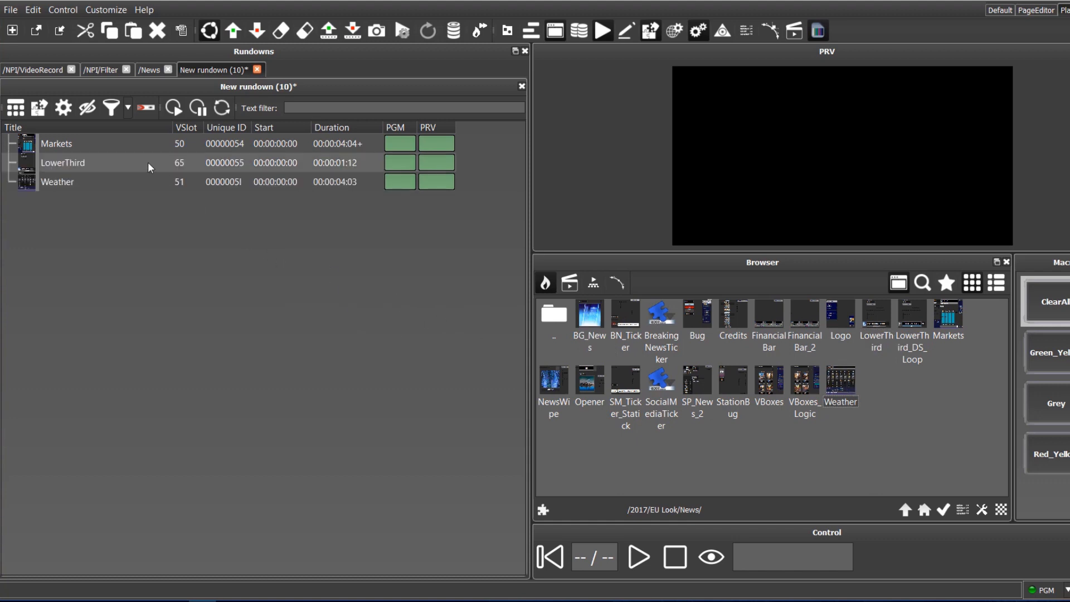
- Edit the LowerThird item, removing its headshot image
{"action": "left_click", "coordinate": [63, 163]}
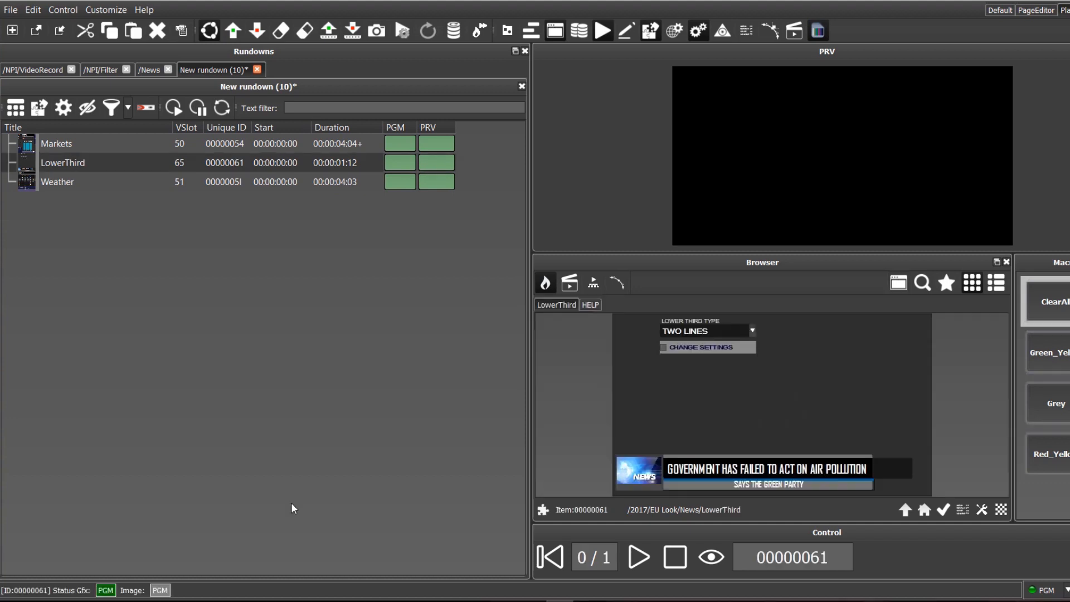
{"action": "mouse_move", "coordinate": [879, 397]}
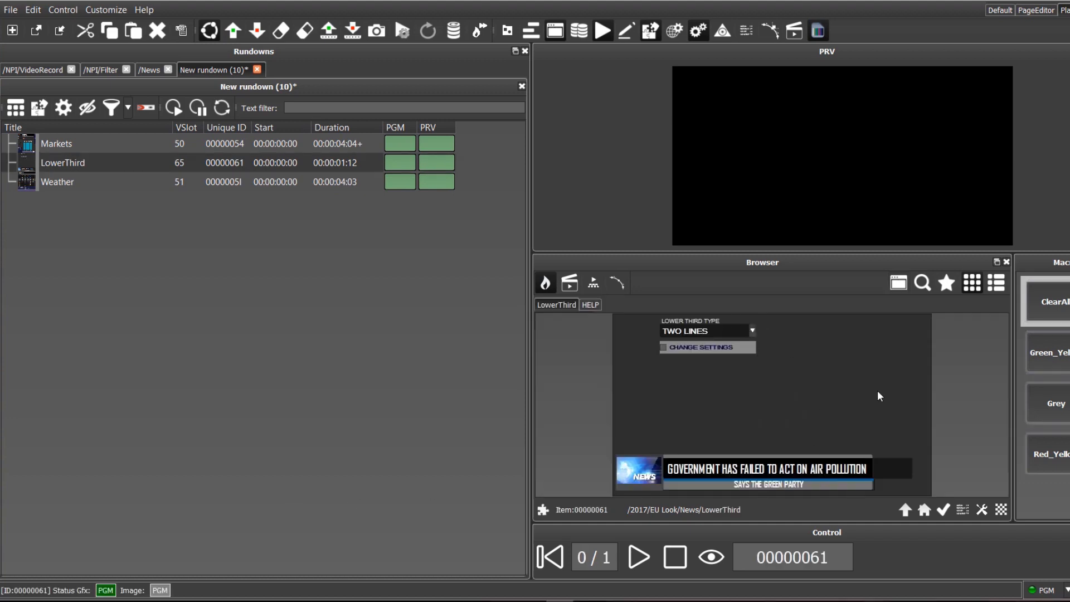
{"action": "mouse_move", "coordinate": [742, 387]}
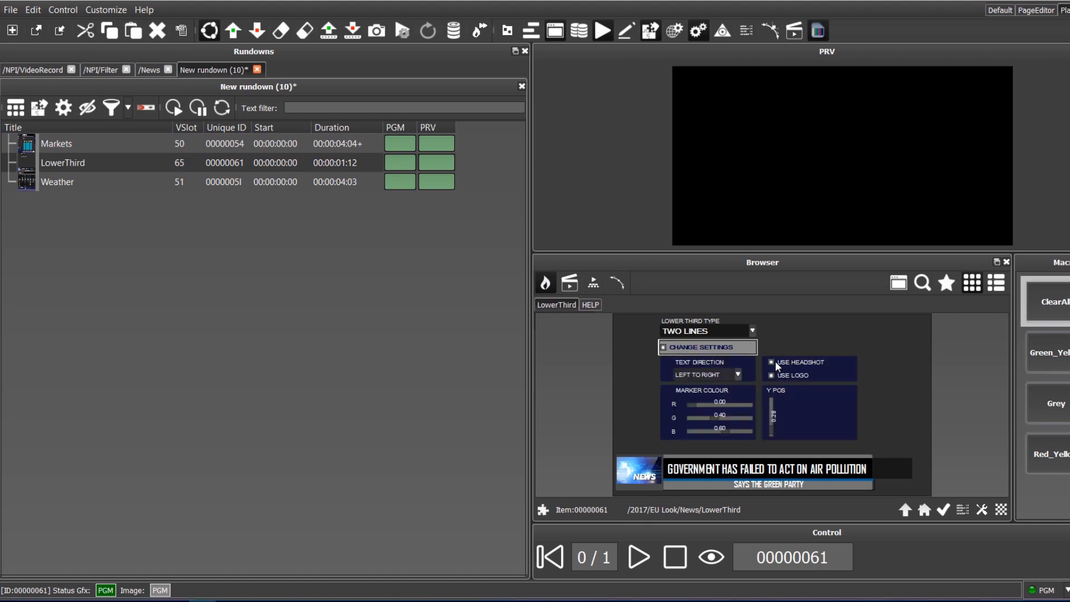
{"action": "left_click", "coordinate": [772, 375]}
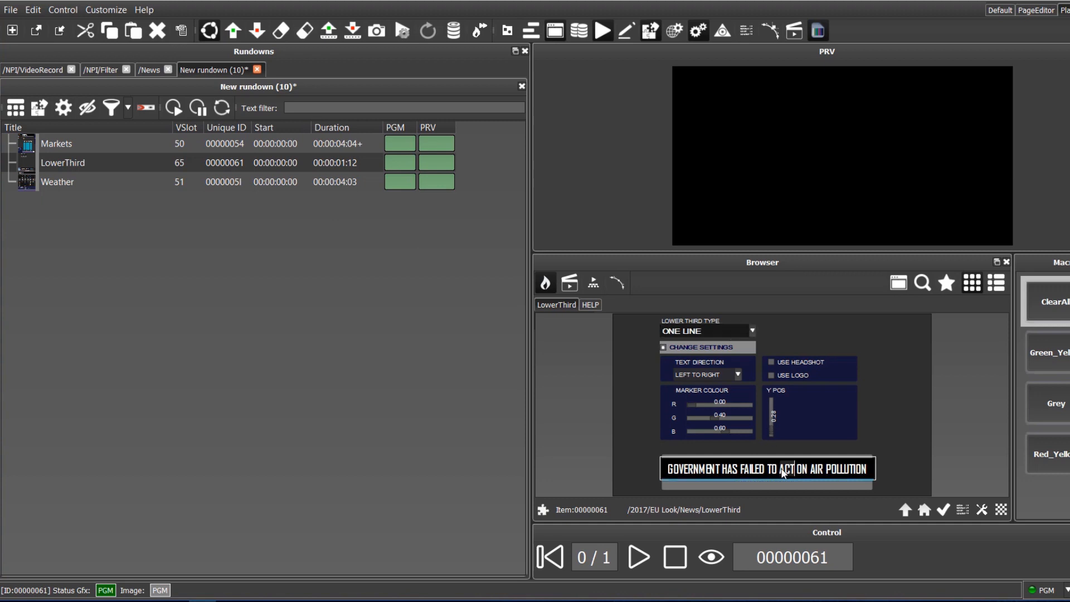
{"action": "mouse_move", "coordinate": [783, 470]}
{"action": "type", "text": "STOCKS MAKING THE MOVES PREMARKET: JNJ, PG"}
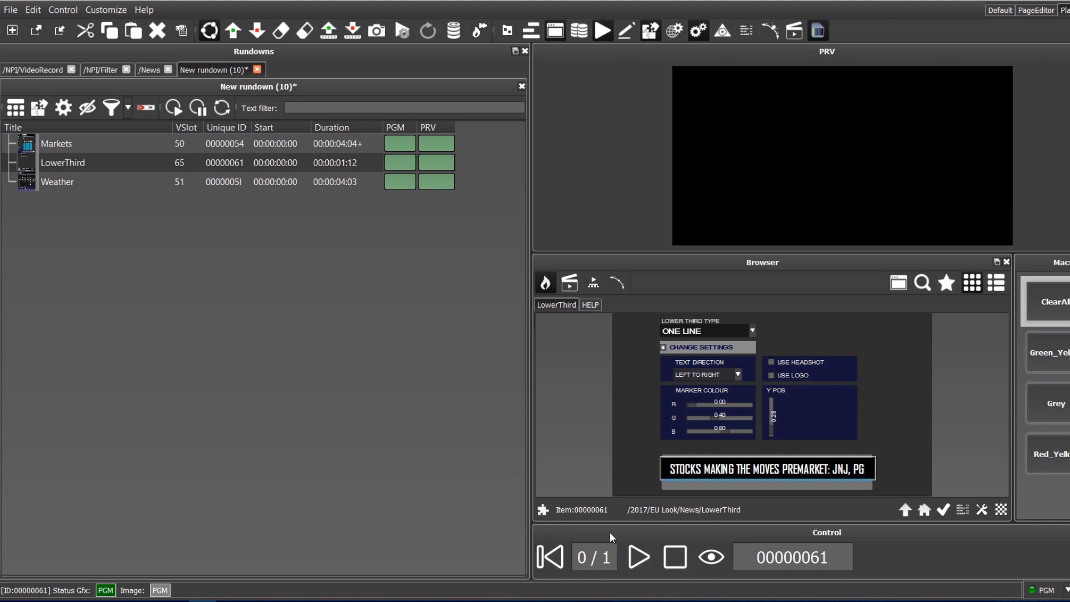
{"action": "mouse_move", "coordinate": [674, 551]}
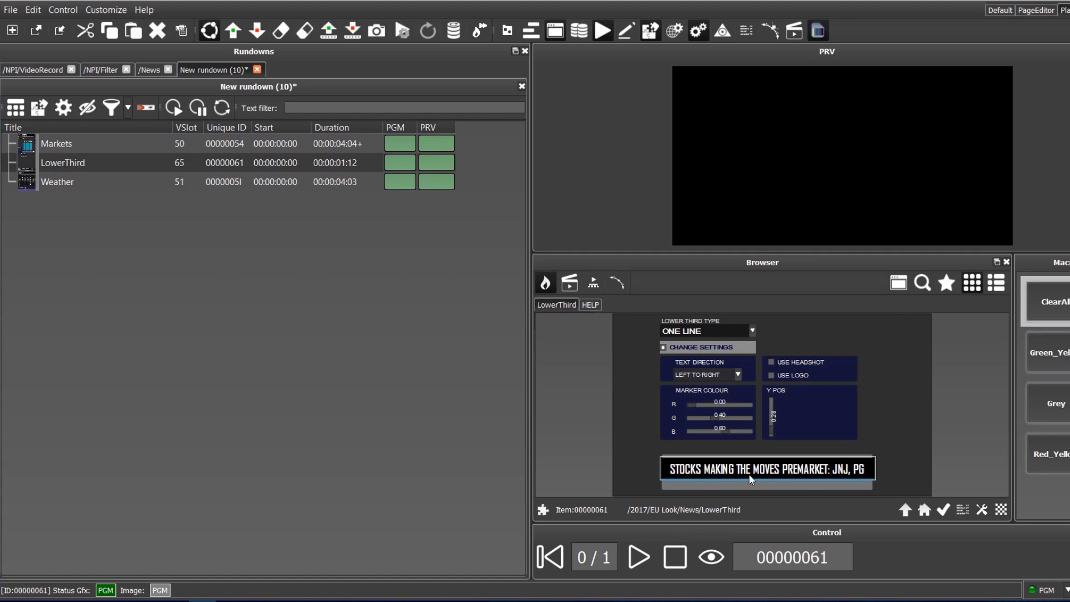
{"action": "mouse_move", "coordinate": [800, 110]}
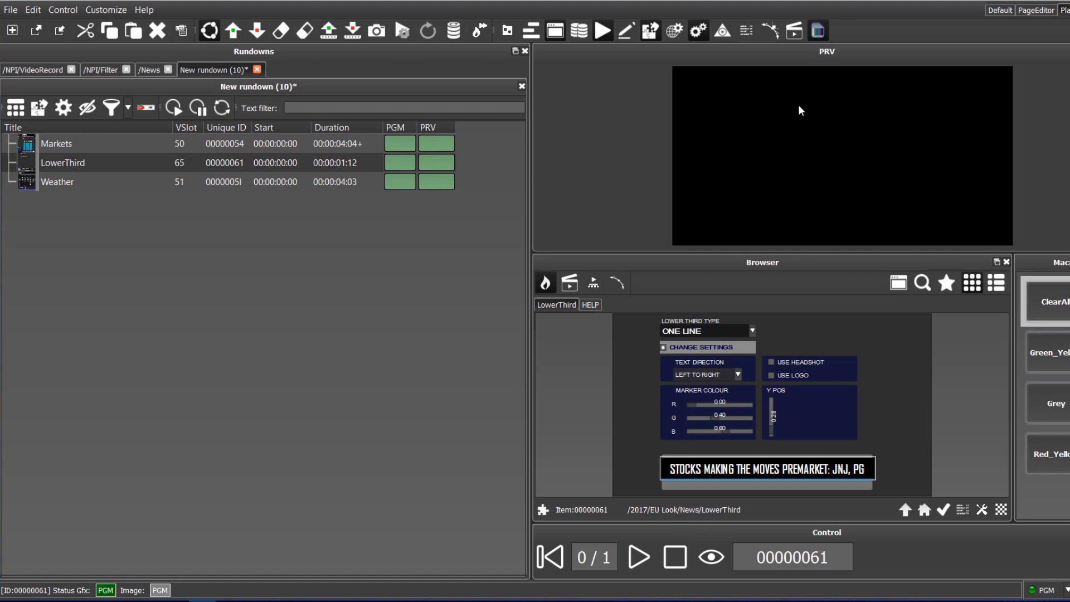
{"action": "mouse_move", "coordinate": [770, 182]}
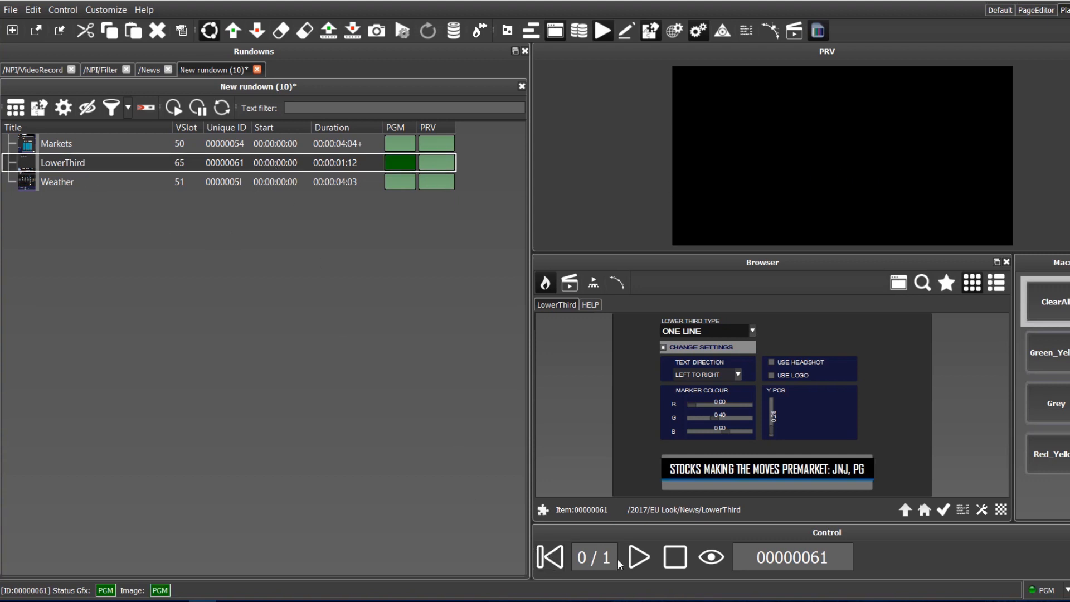
- Take the LowerThird reading 'STOCKS MAKING THE MOVES PREMARKET: JNJ, PG' to output
{"action": "left_click", "coordinate": [637, 557]}
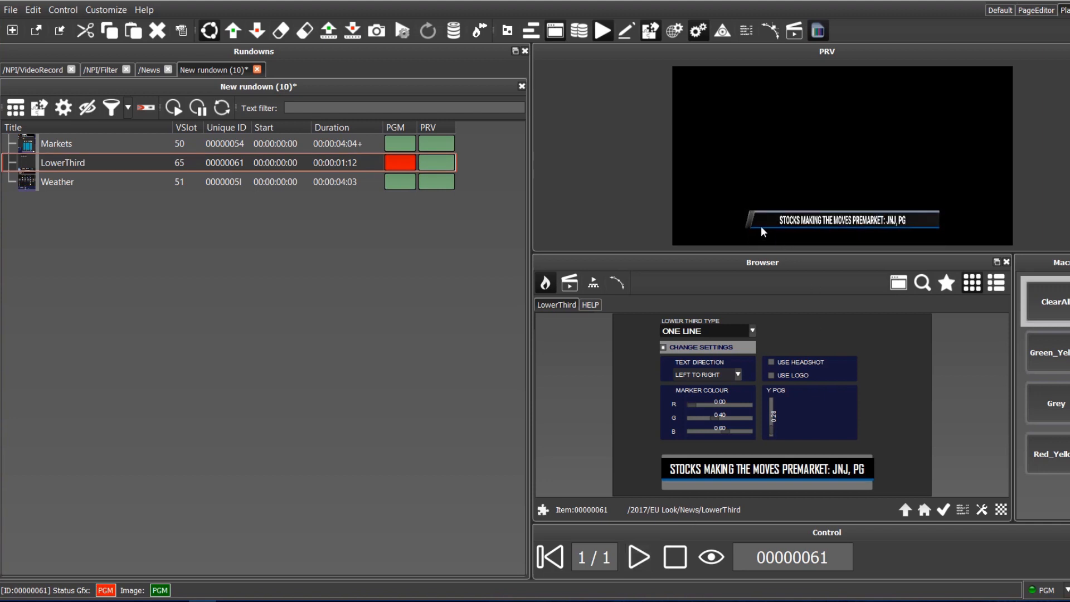
{"action": "mouse_move", "coordinate": [925, 223]}
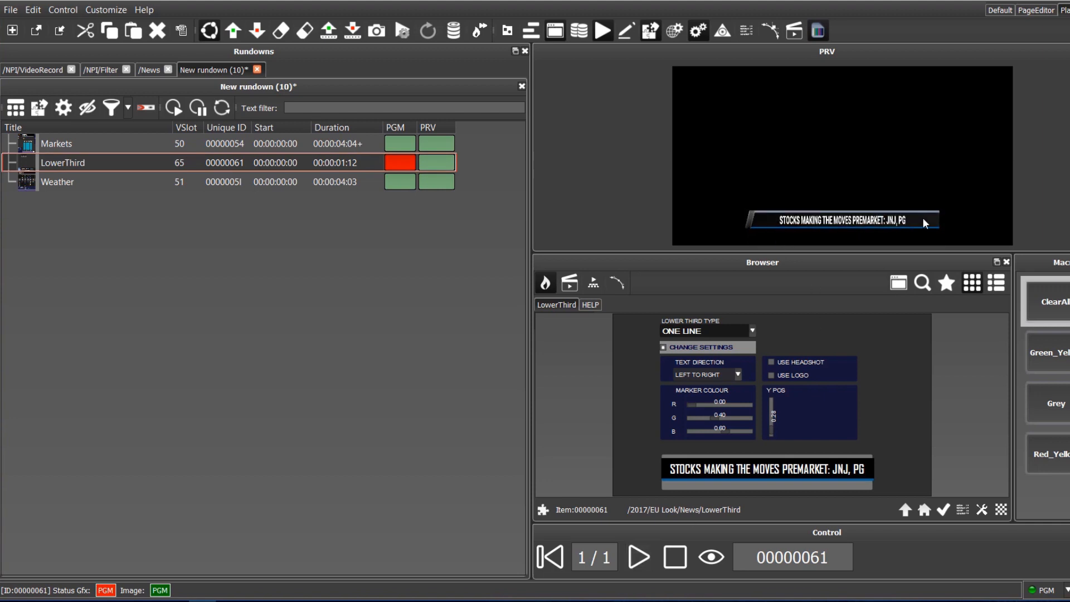
{"action": "mouse_move", "coordinate": [680, 224]}
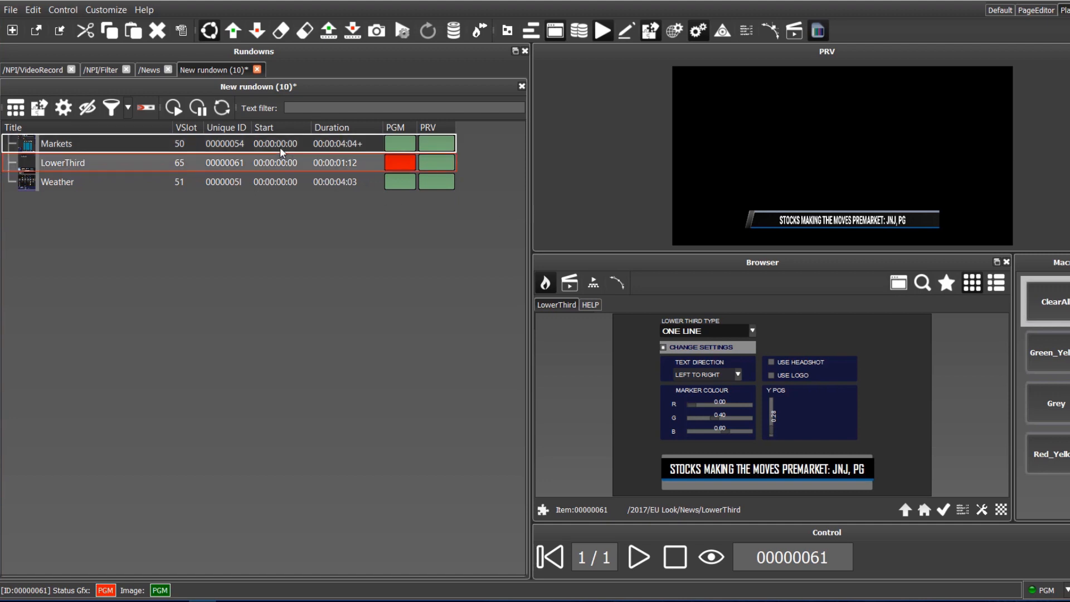
- Play the Markets chart with DOW, NASDAQ, S&P and NIKKEI figures to output
{"action": "left_click", "coordinate": [56, 144]}
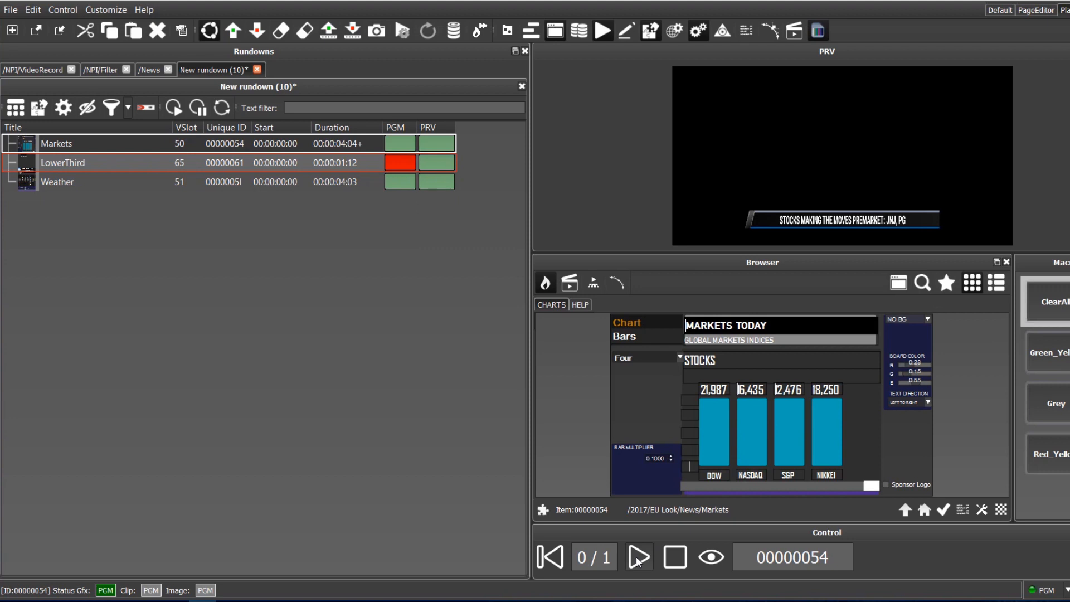
{"action": "left_click", "coordinate": [637, 557]}
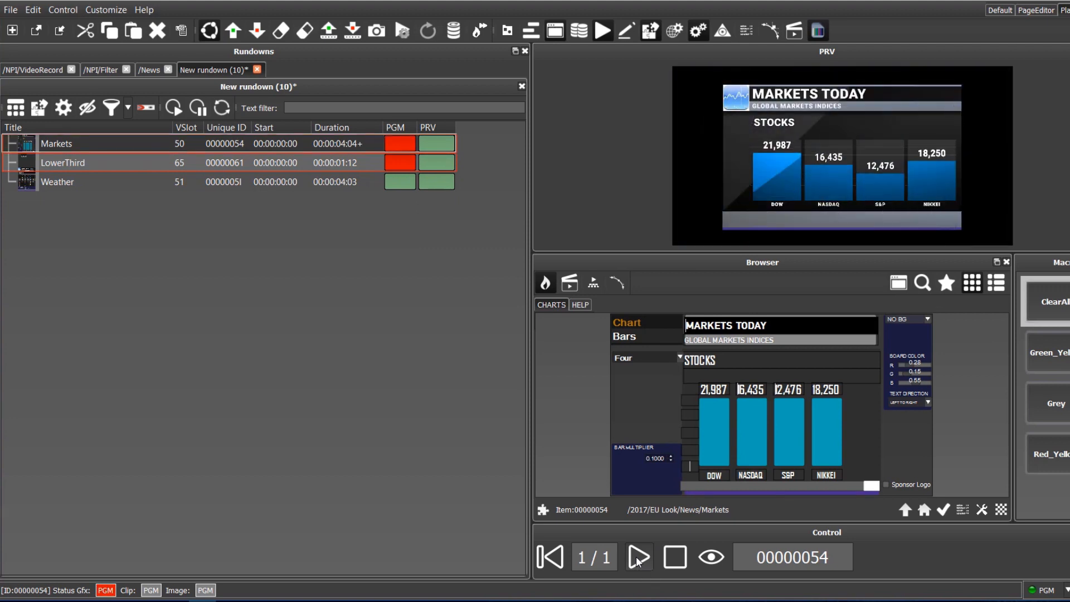
{"action": "mouse_move", "coordinate": [672, 557]}
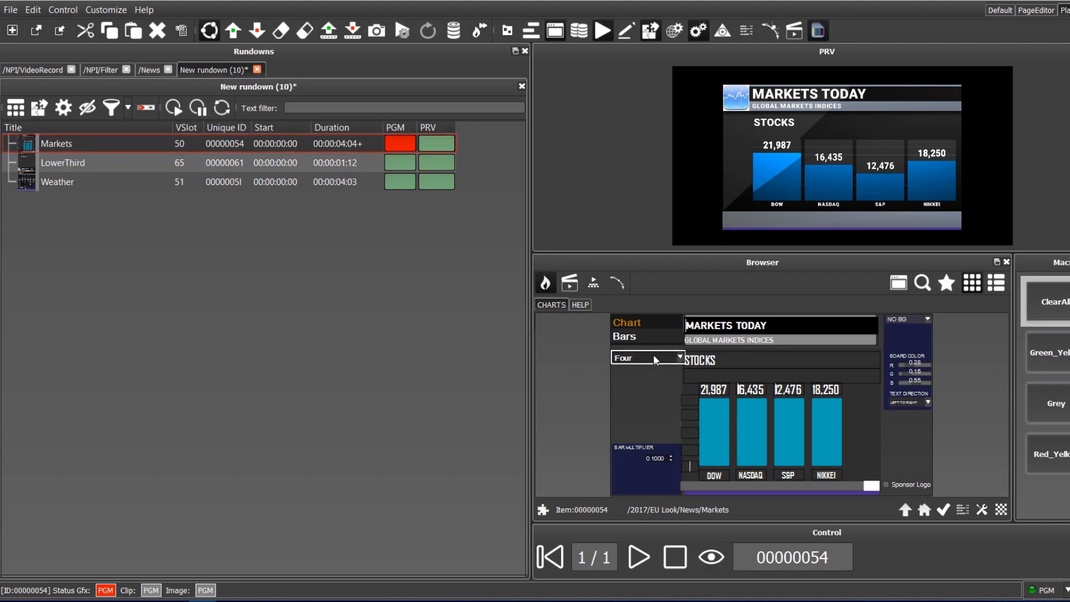
- Set the Markets chart bar count from Four to Two and update the on-air output
{"action": "left_click", "coordinate": [647, 356]}
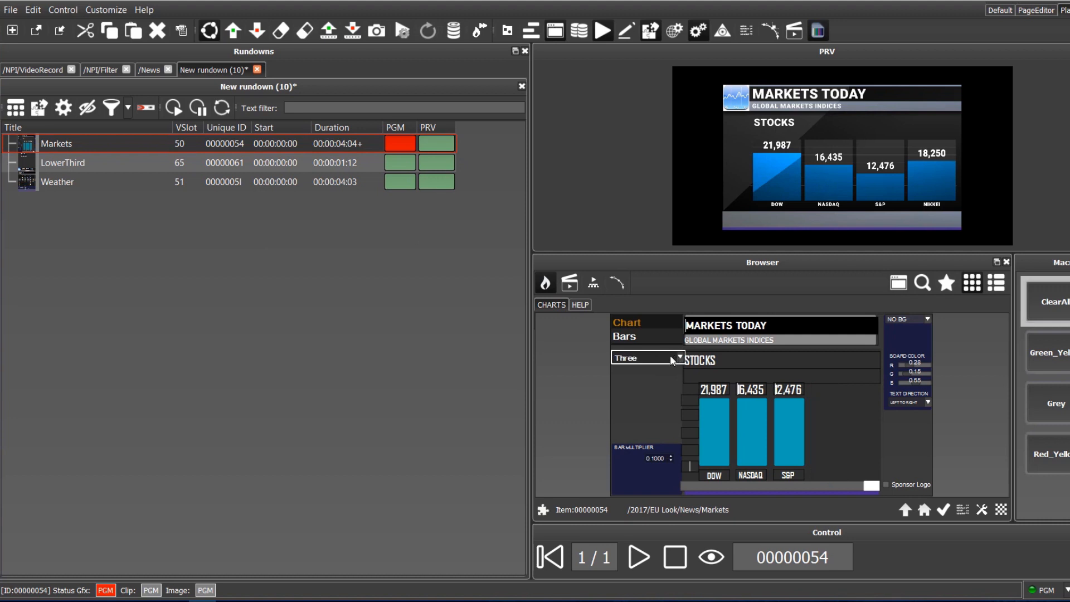
{"action": "left_click", "coordinate": [642, 357]}
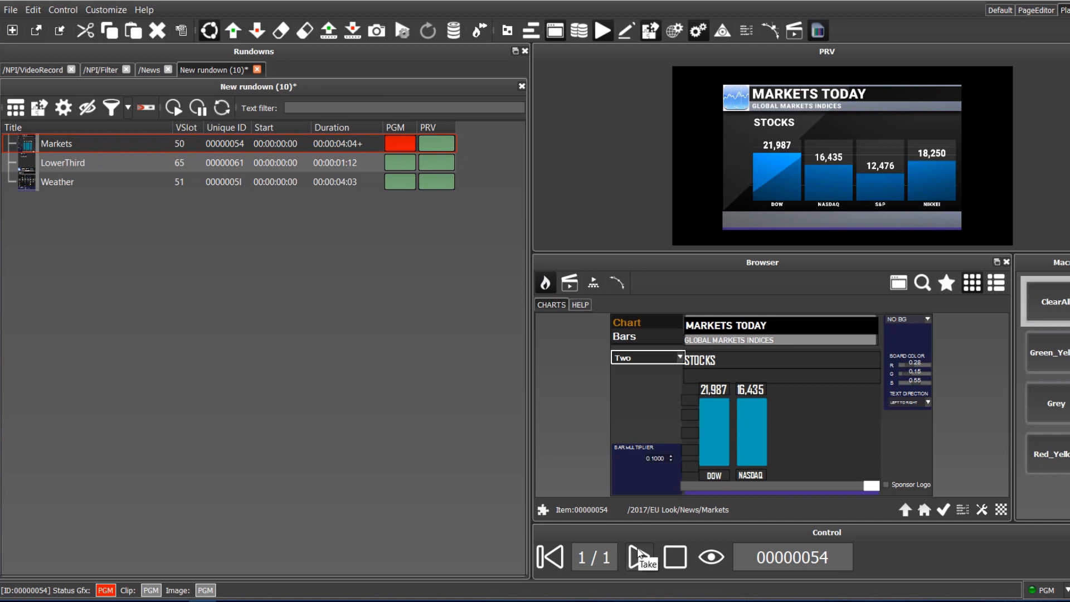
{"action": "left_click", "coordinate": [639, 557]}
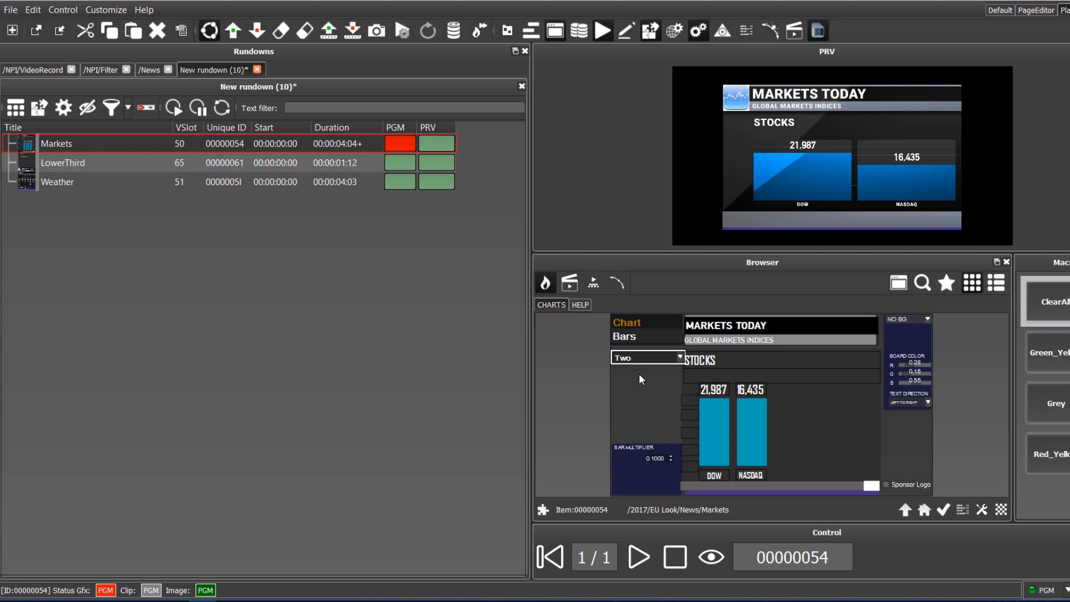
- Switch Markets to the line chart page, play it, then clear the output to black
{"action": "left_click", "coordinate": [624, 335]}
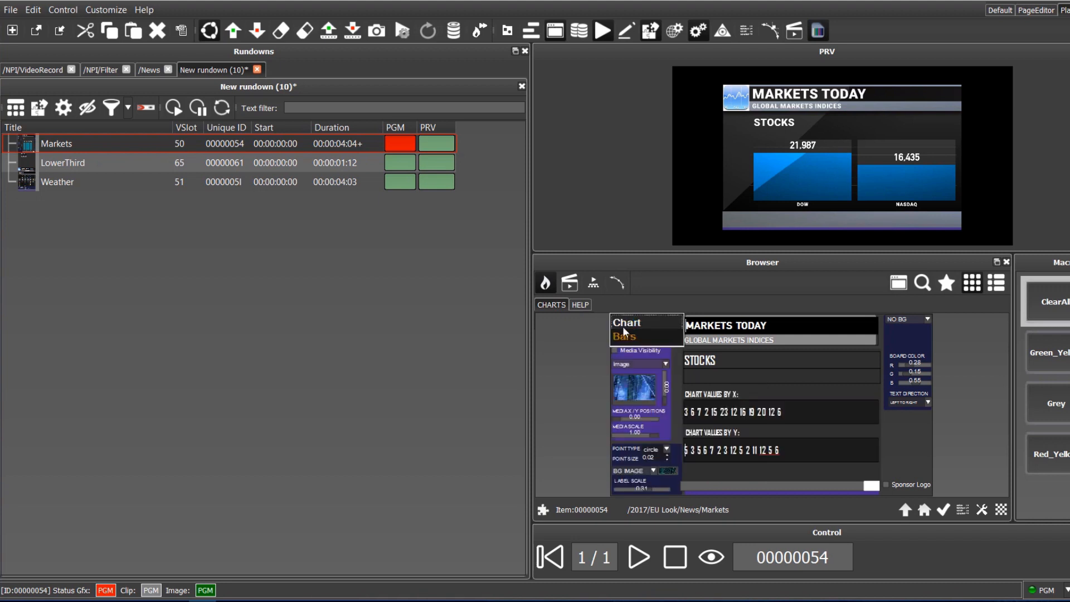
{"action": "mouse_move", "coordinate": [921, 425]}
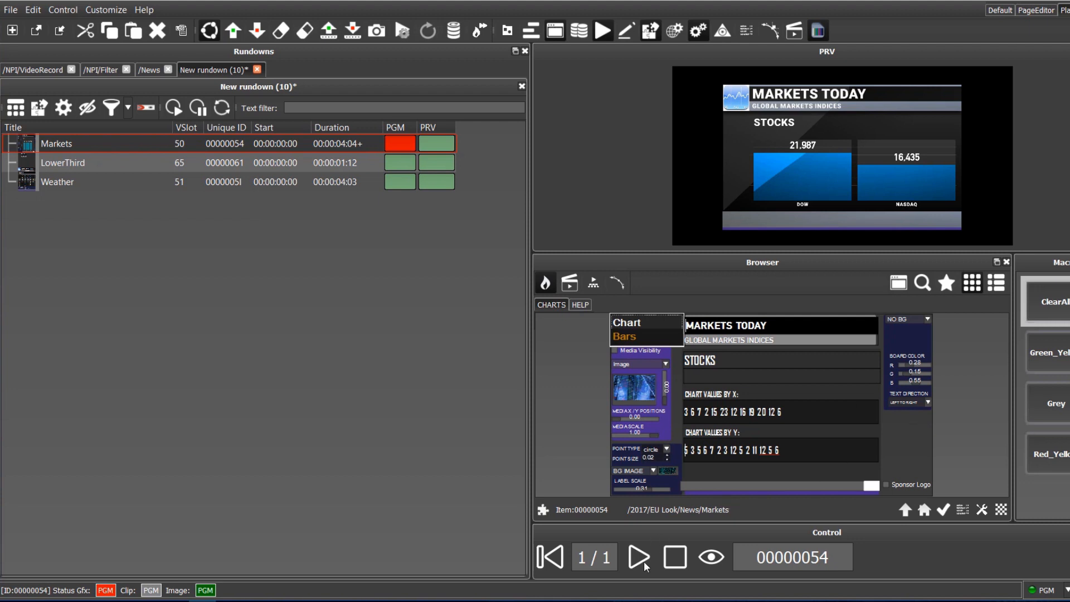
{"action": "left_click", "coordinate": [636, 556]}
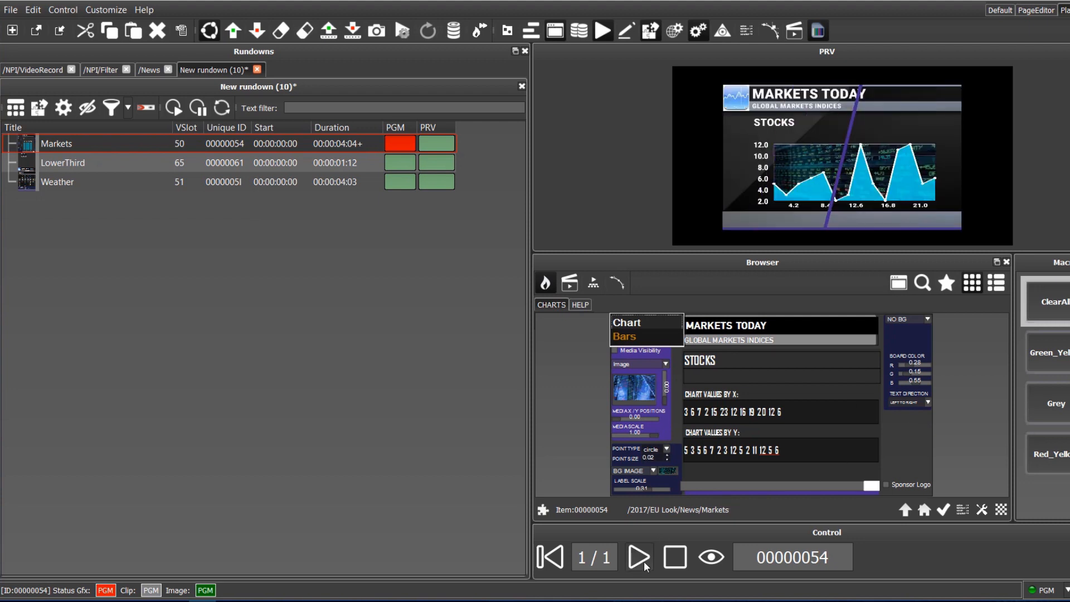
{"action": "left_click", "coordinate": [638, 556]}
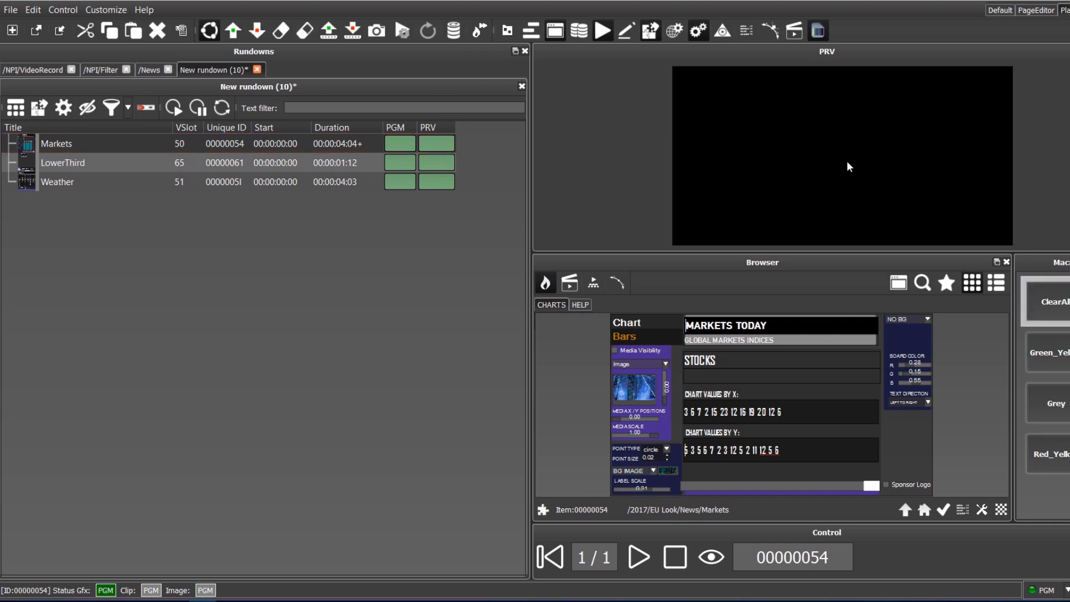
{"action": "mouse_move", "coordinate": [889, 123]}
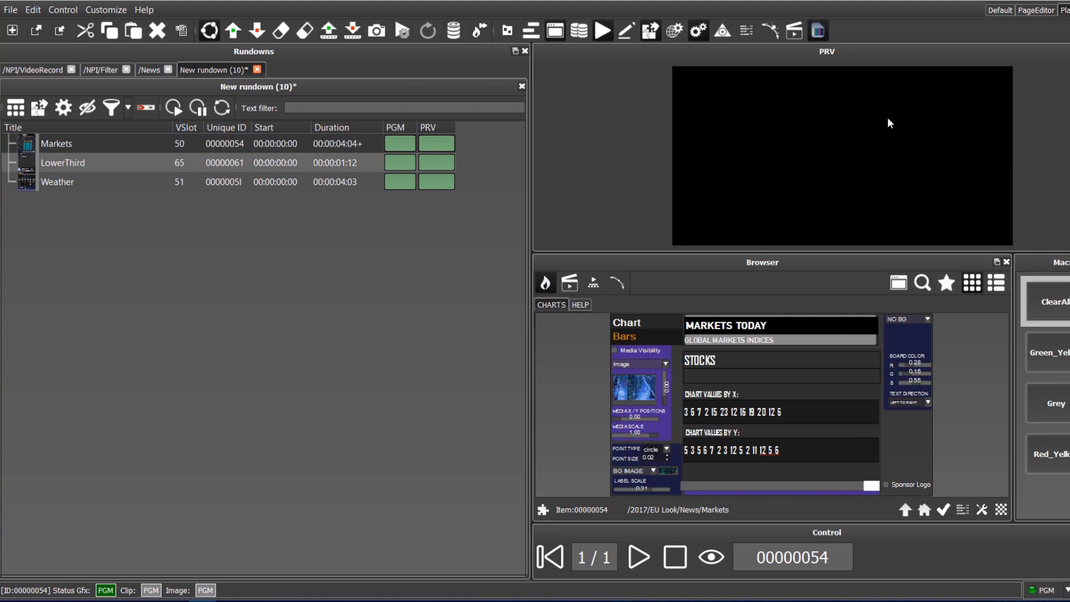